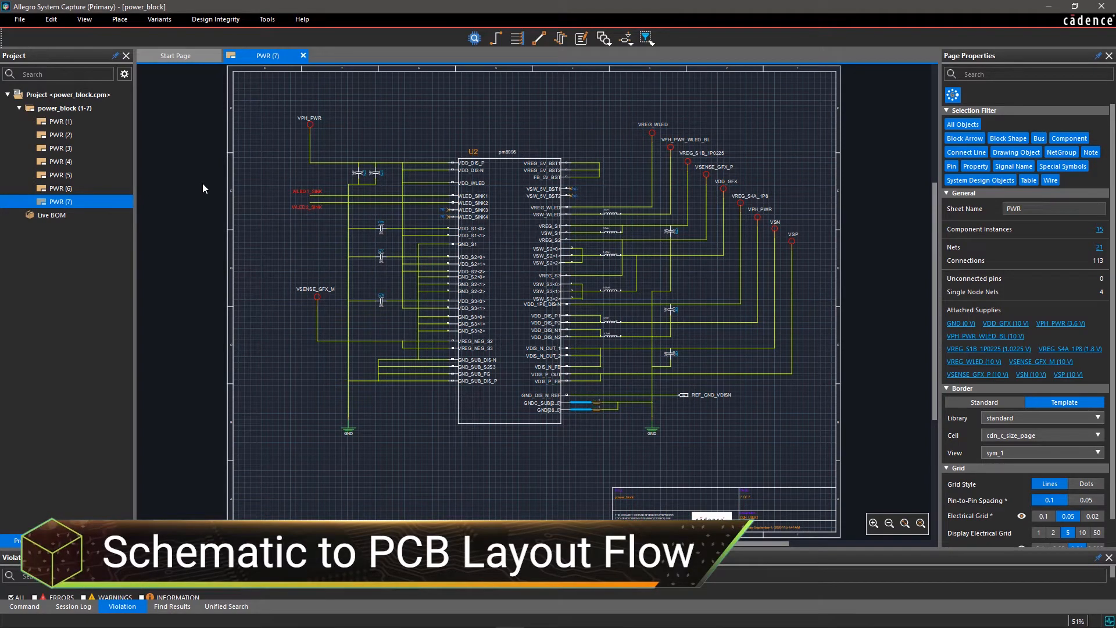
{"action": "mouse_move", "coordinate": [226, 119]}
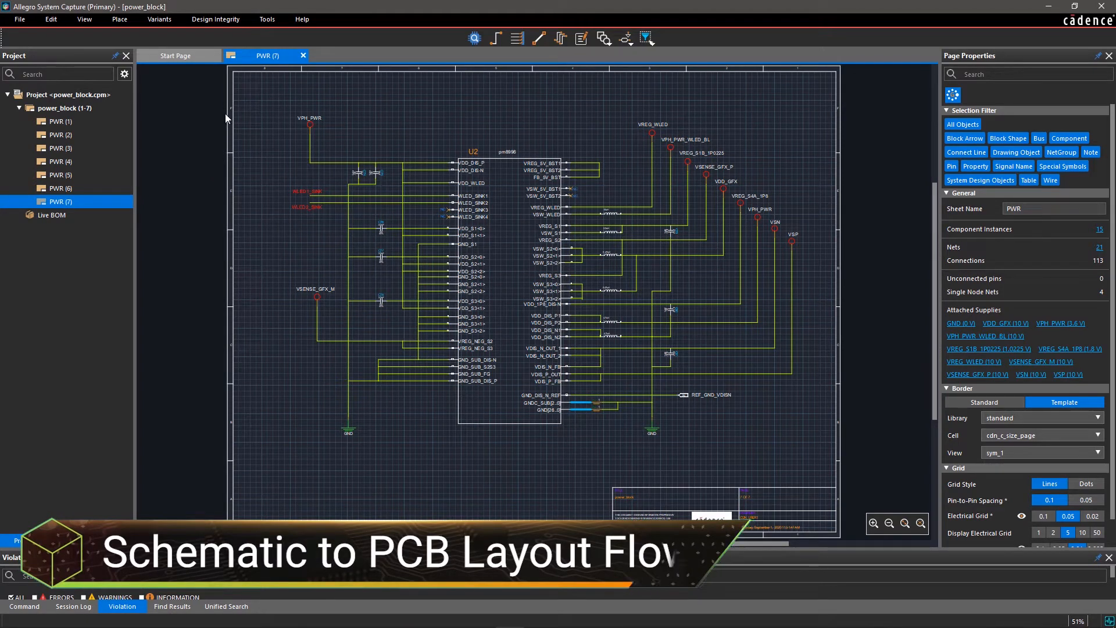
Step: Check that the schematic parts are in sync and dismiss the summary
{"action": "left_click", "coordinate": [267, 19]}
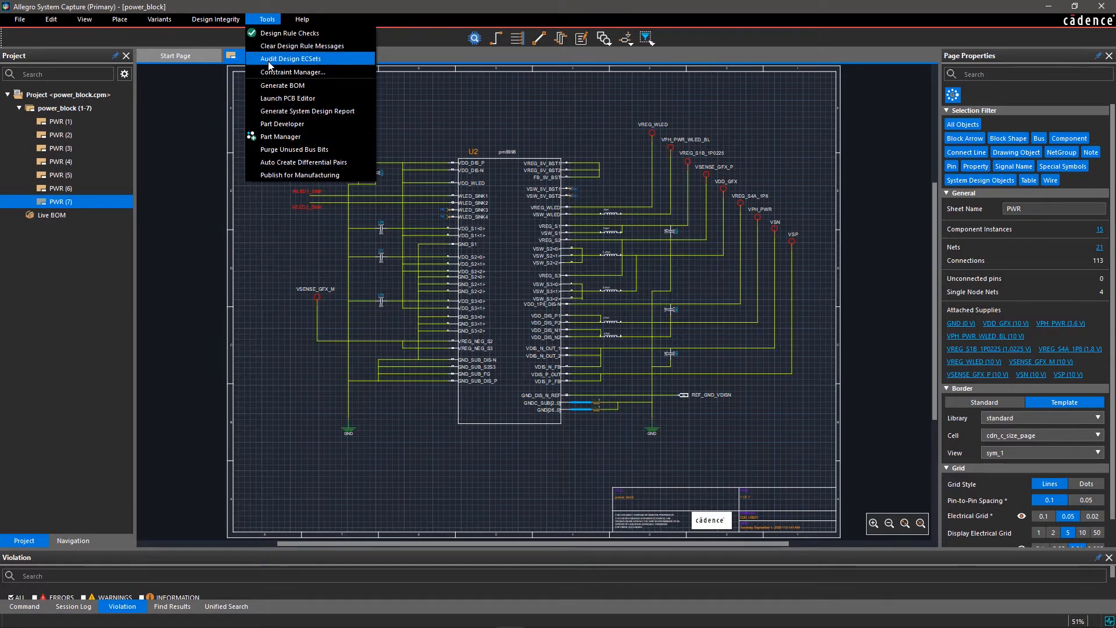
{"action": "left_click", "coordinate": [280, 136]}
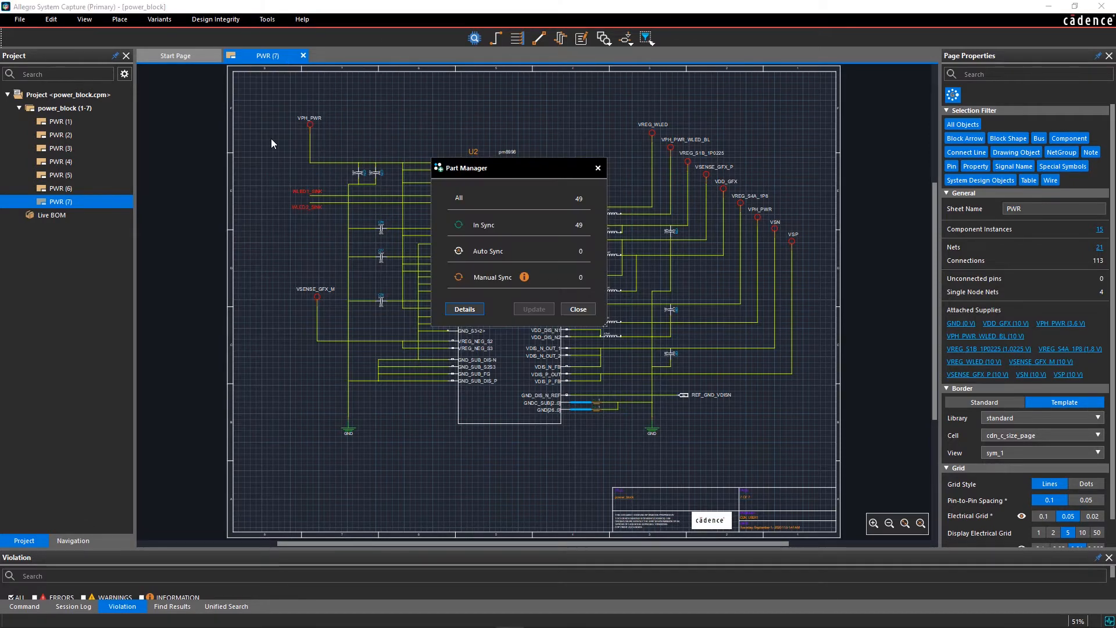
{"action": "mouse_move", "coordinate": [578, 308]}
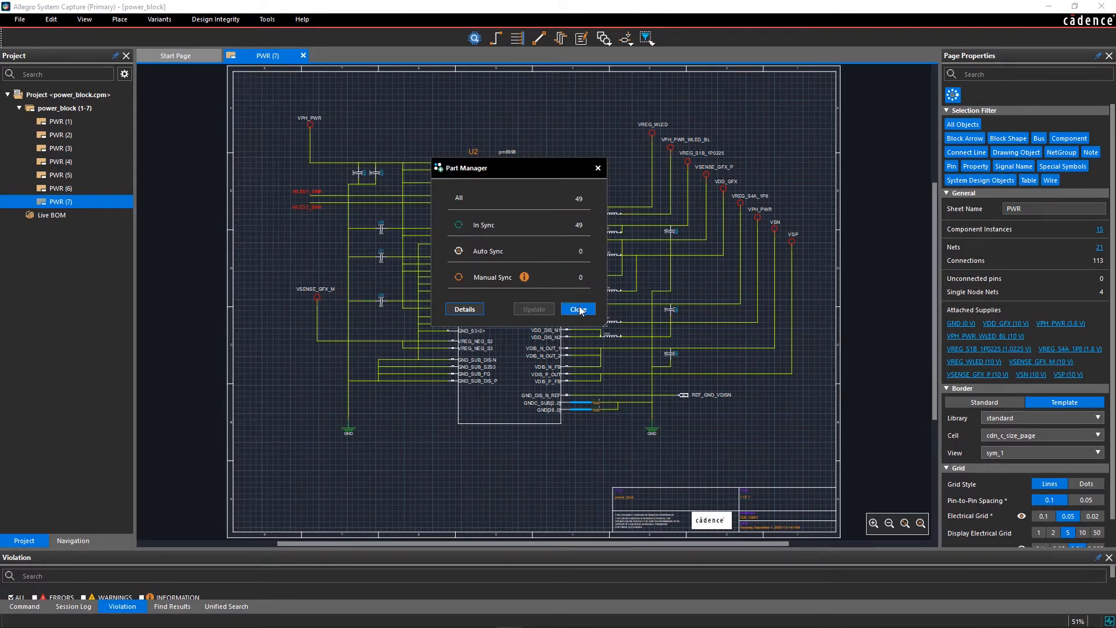
{"action": "left_click", "coordinate": [577, 308]}
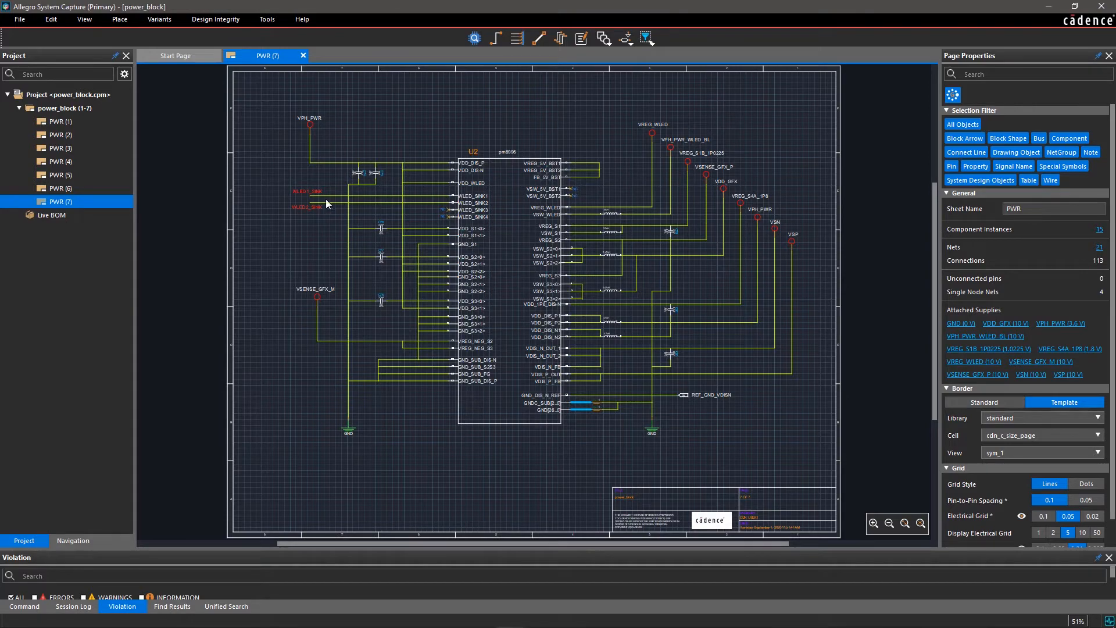
Step: Export to PCB layout 'power' with Update Layout, opening in Allegro PCB Editor
{"action": "left_click", "coordinate": [19, 19]}
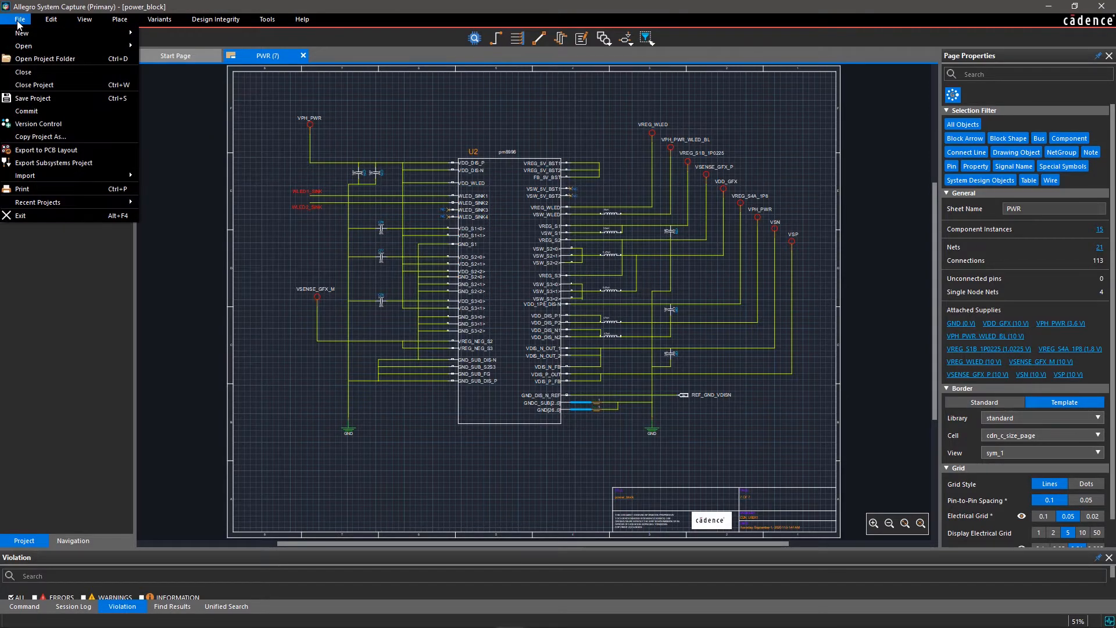
{"action": "mouse_move", "coordinate": [45, 149]}
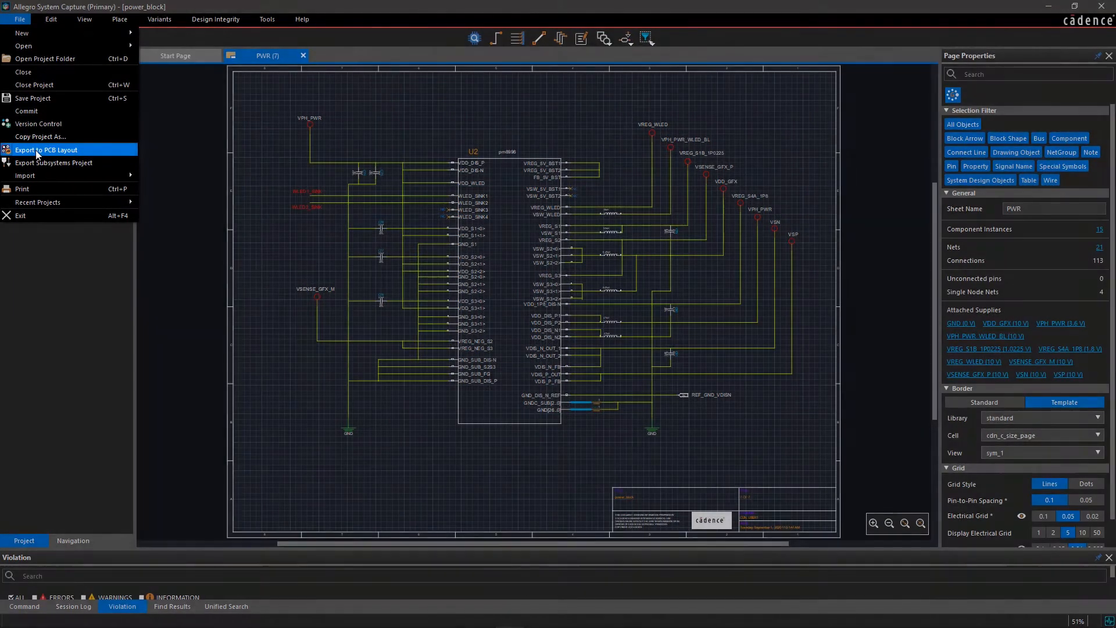
{"action": "left_click", "coordinate": [46, 149]}
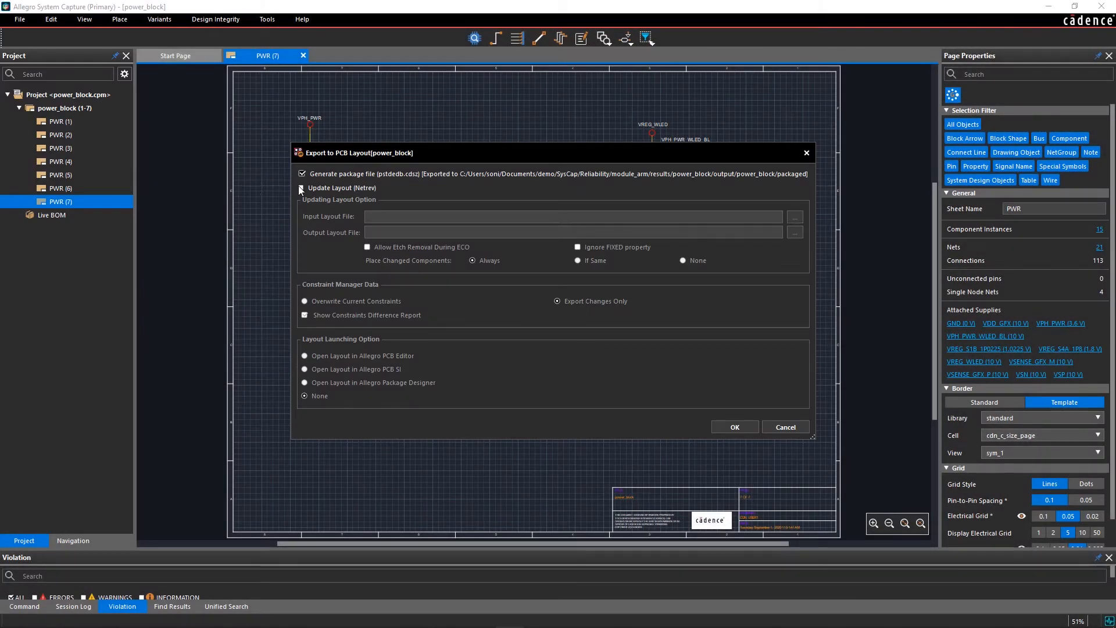
{"action": "left_click", "coordinate": [302, 187]}
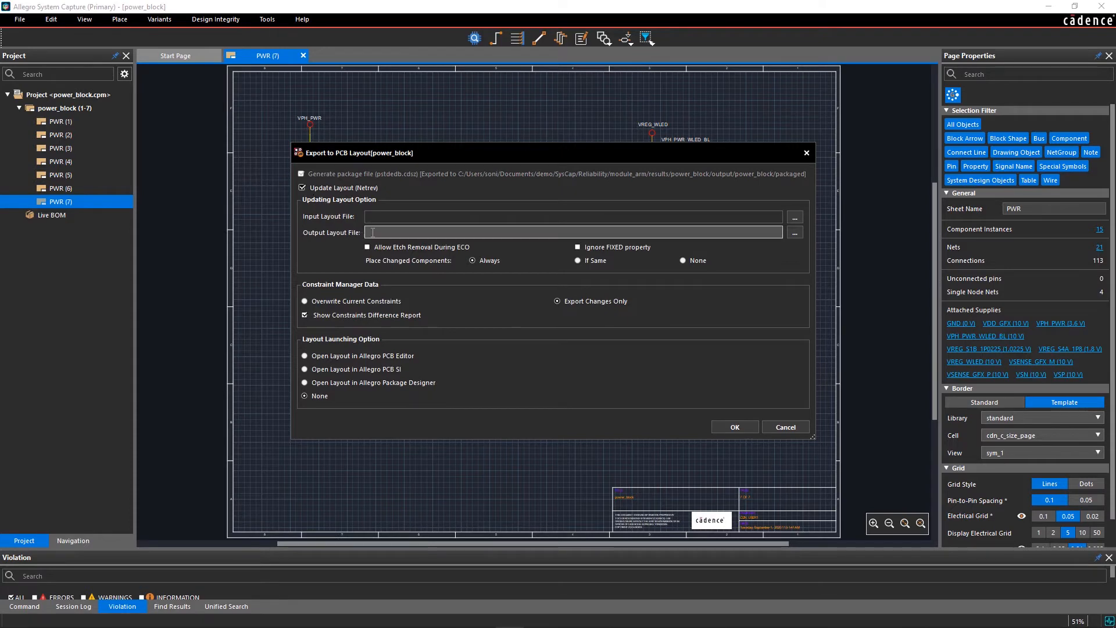
{"action": "type", "text": "power"}
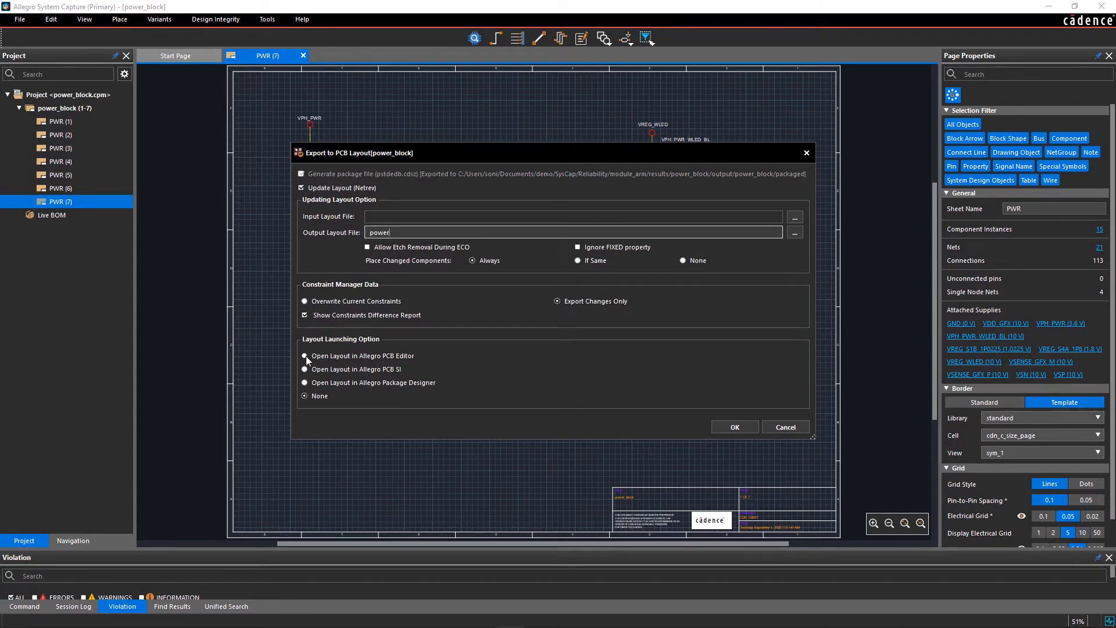
{"action": "left_click", "coordinate": [305, 355]}
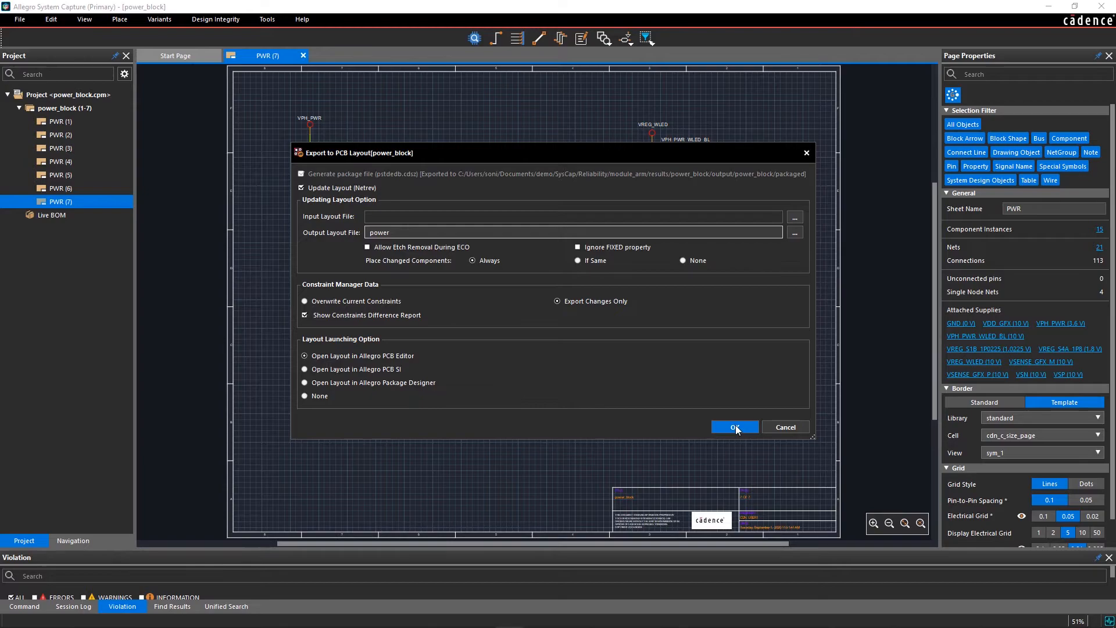
{"action": "left_click", "coordinate": [733, 426]}
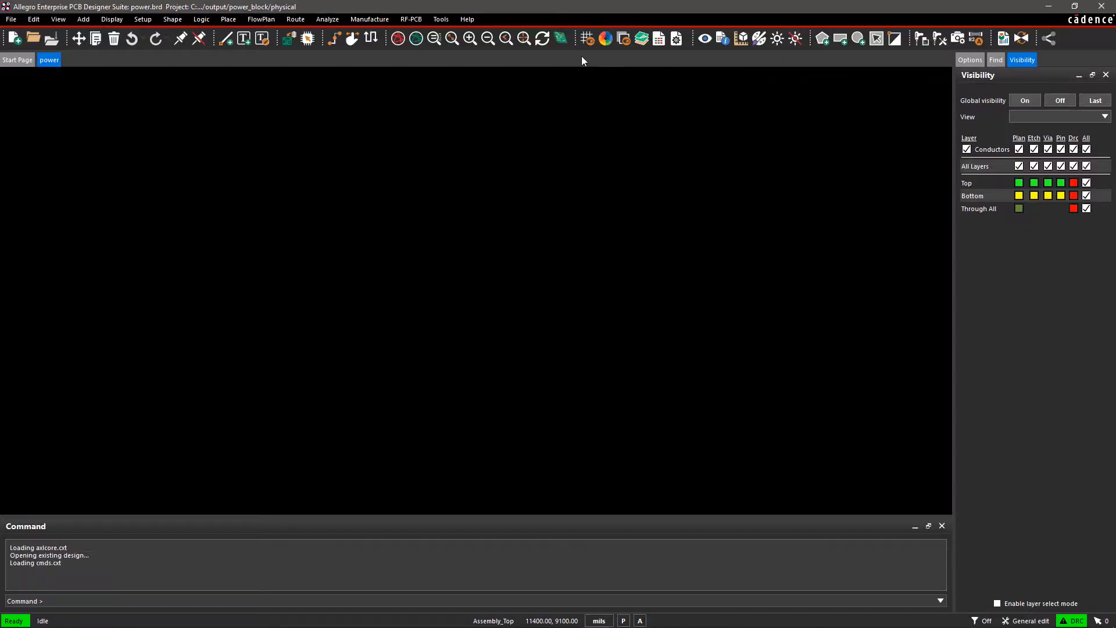
Step: Manually place the 22 µF 0603 capacitor C1 on the board's top side
{"action": "left_click", "coordinate": [228, 19]}
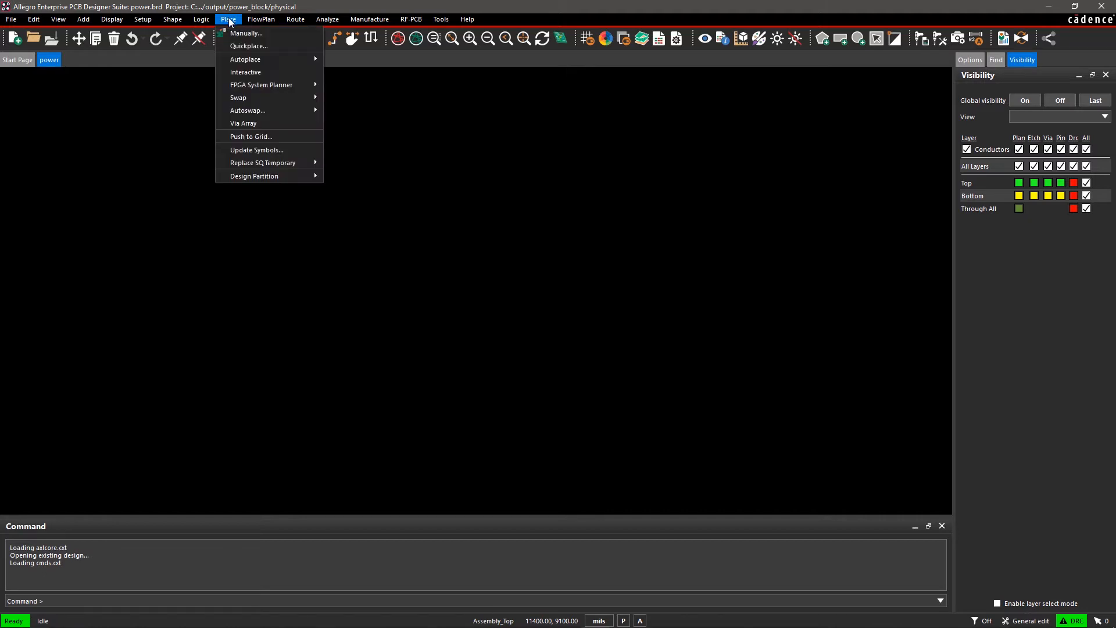
{"action": "mouse_move", "coordinate": [246, 33]}
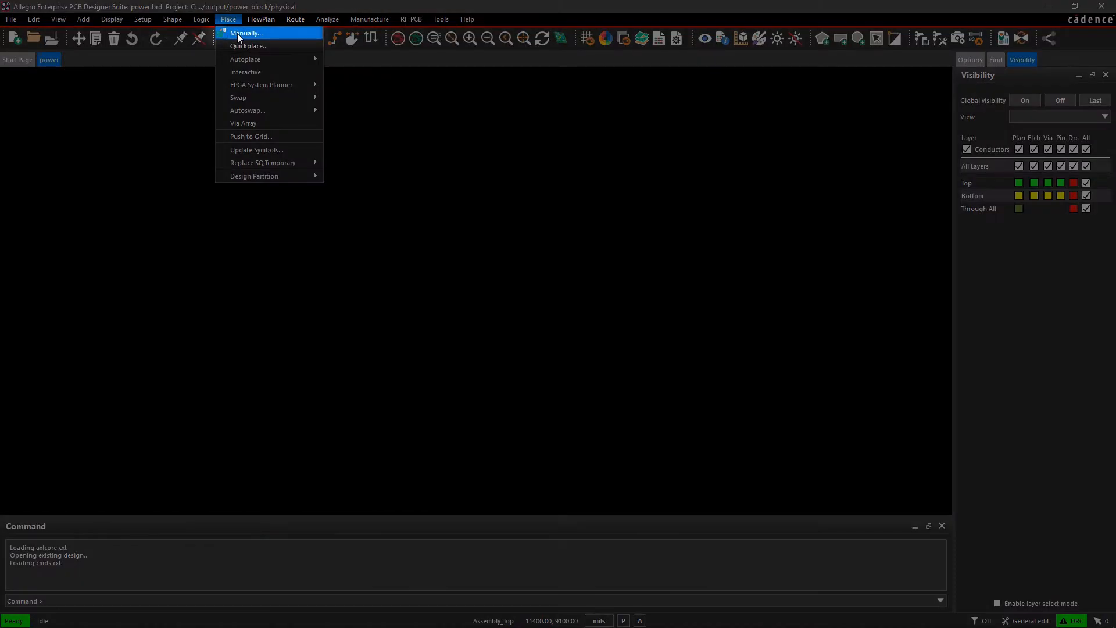
{"action": "left_click", "coordinate": [246, 32]}
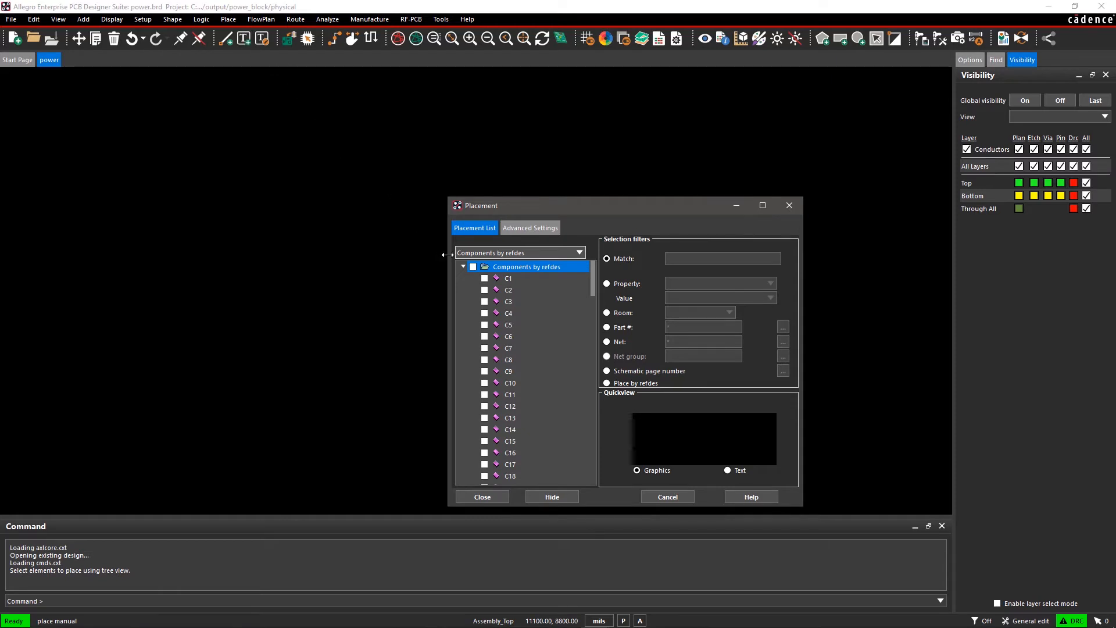
{"action": "left_click", "coordinate": [484, 278]}
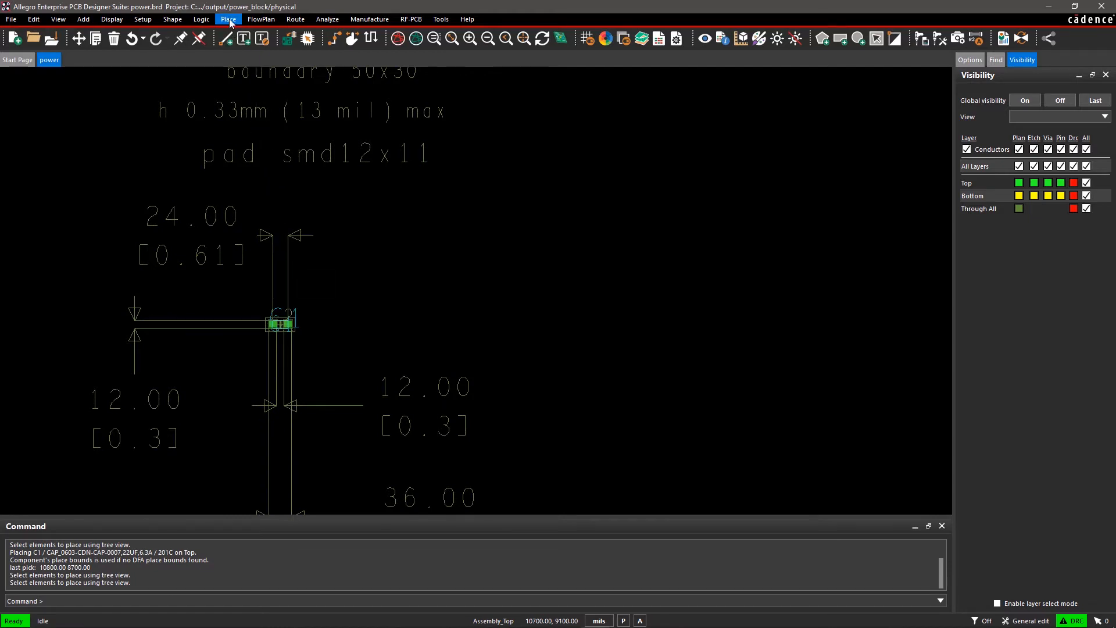
Step: Quickplace all 118 remaining components onto the top side of the board
{"action": "left_click", "coordinate": [228, 19]}
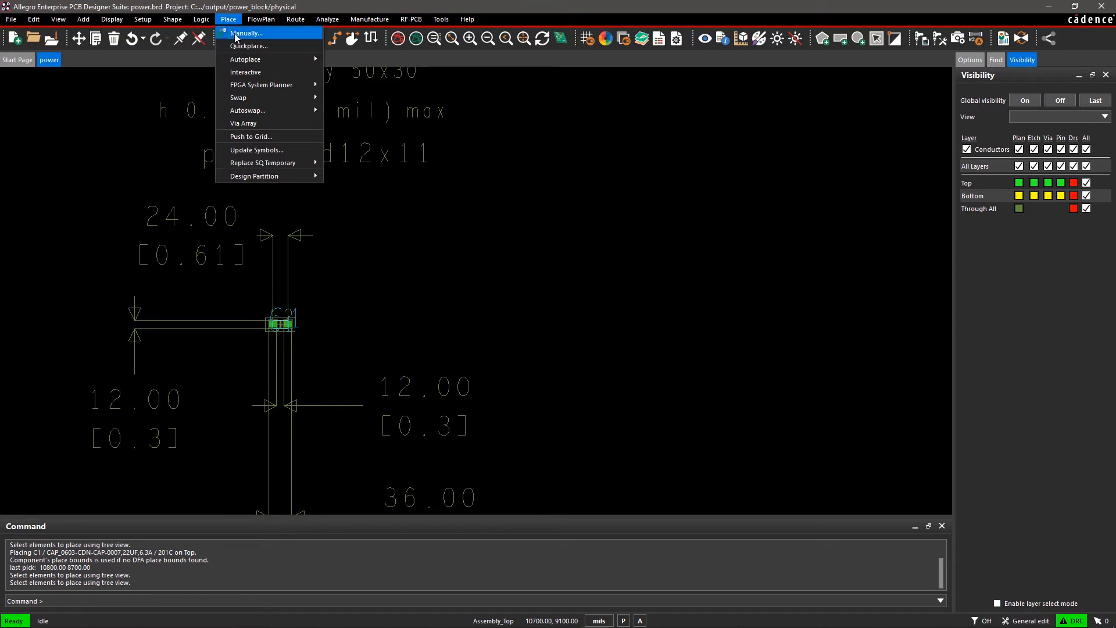
{"action": "mouse_move", "coordinate": [249, 46]}
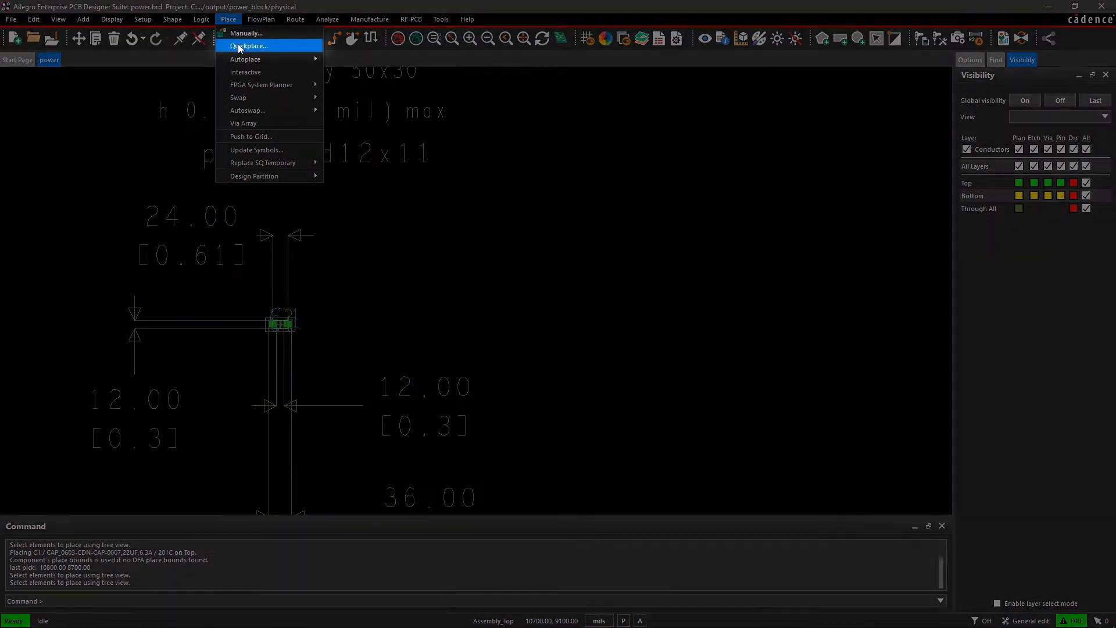
{"action": "left_click", "coordinate": [248, 45]}
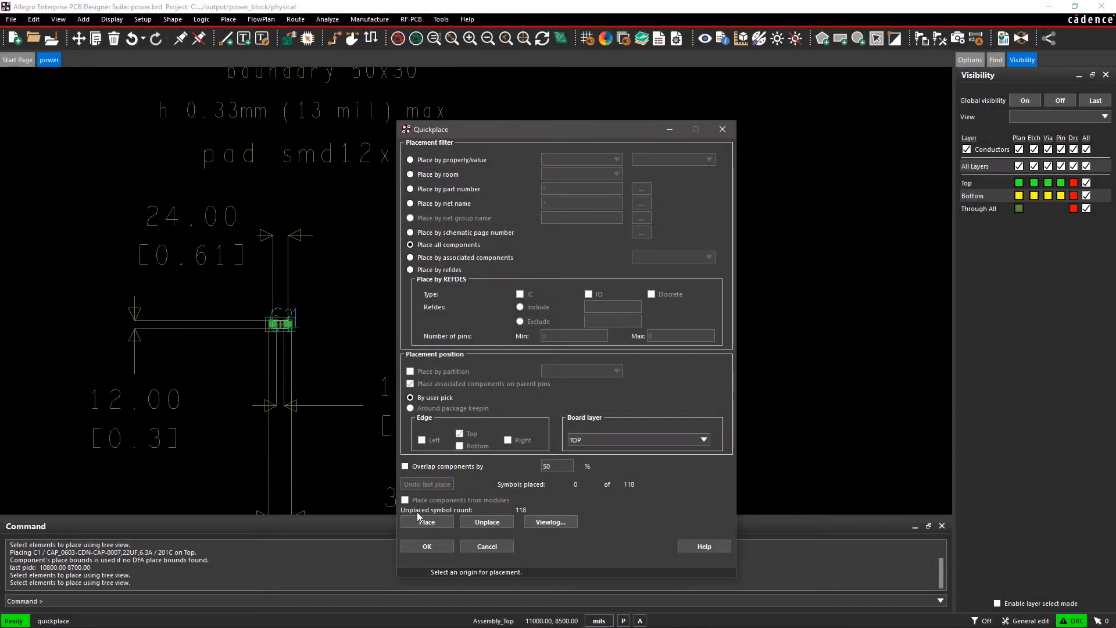
{"action": "left_click", "coordinate": [426, 521]}
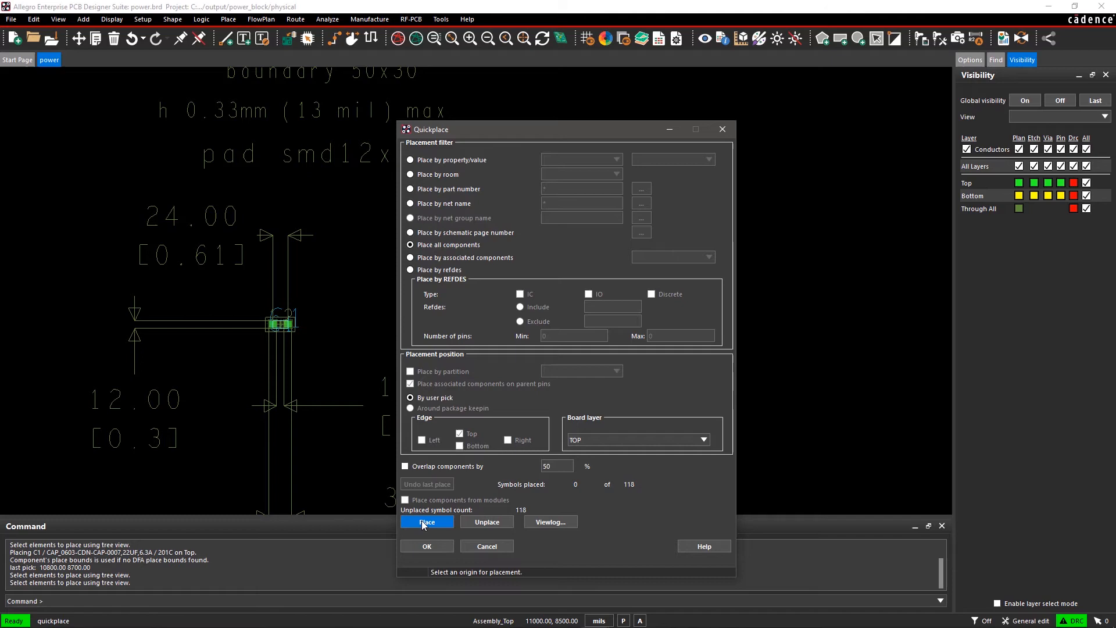
{"action": "left_click", "coordinate": [427, 522]}
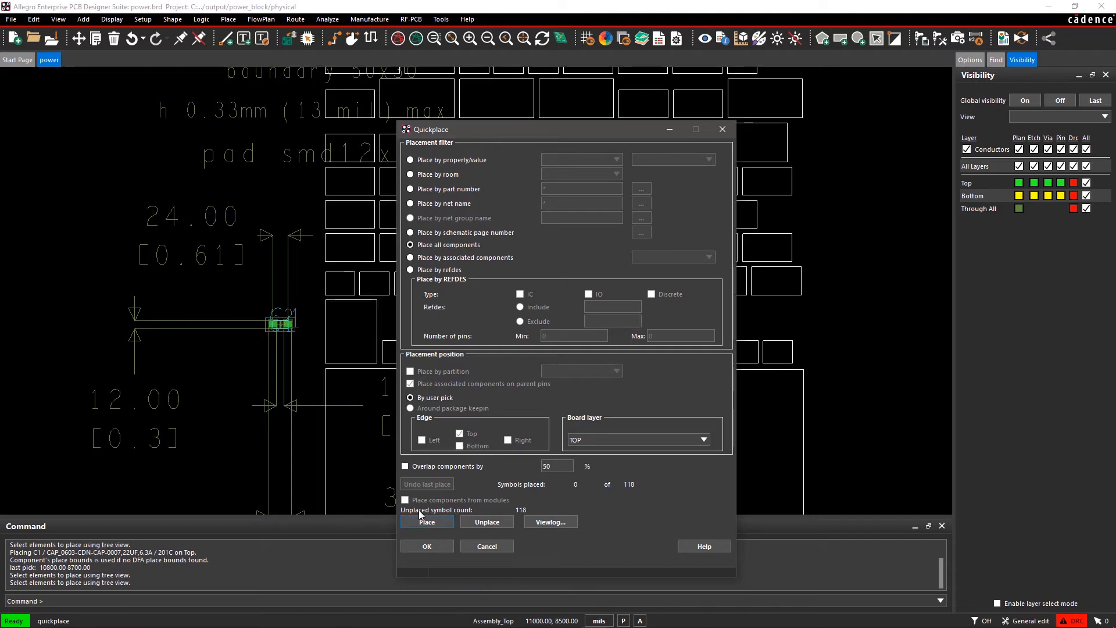
{"action": "left_click", "coordinate": [427, 521]}
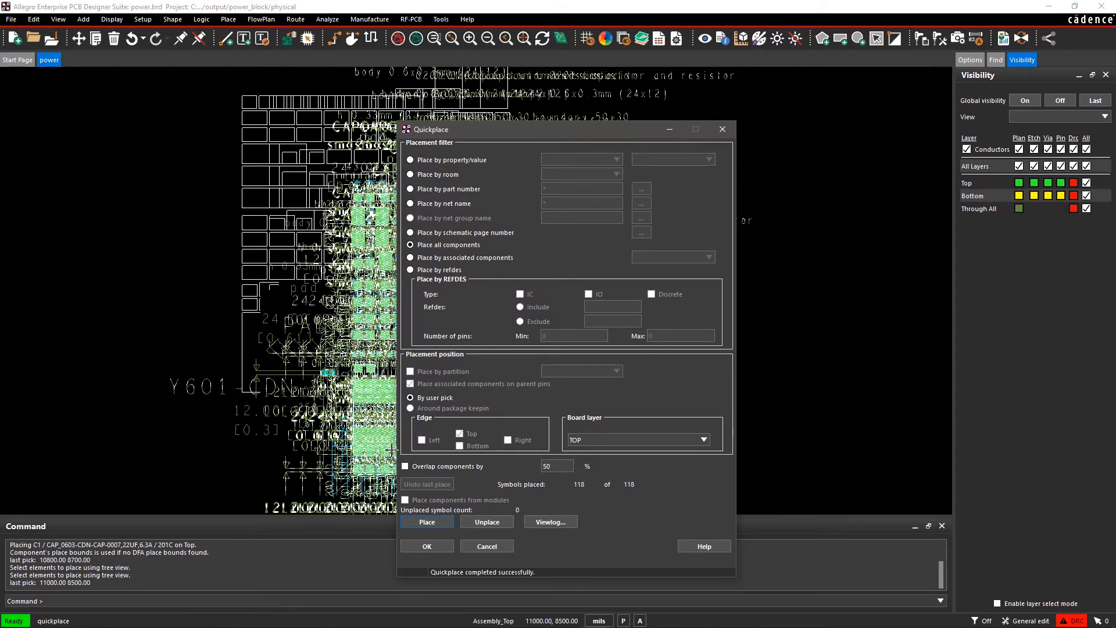
{"action": "left_click", "coordinate": [426, 546]}
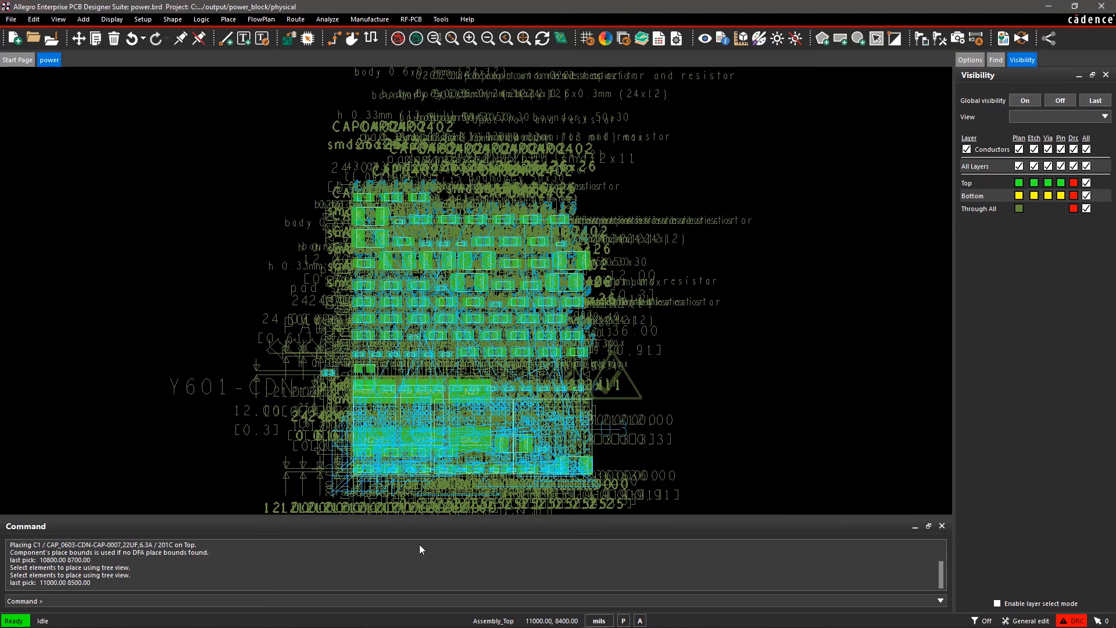
{"action": "left_click", "coordinate": [228, 19]}
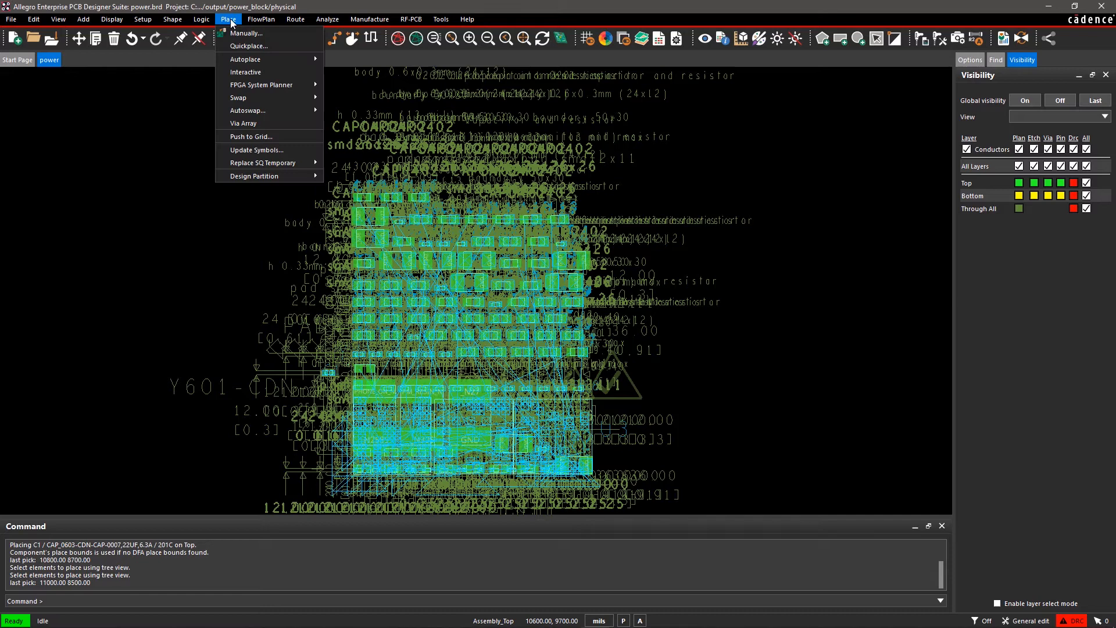
{"action": "mouse_move", "coordinate": [269, 85]}
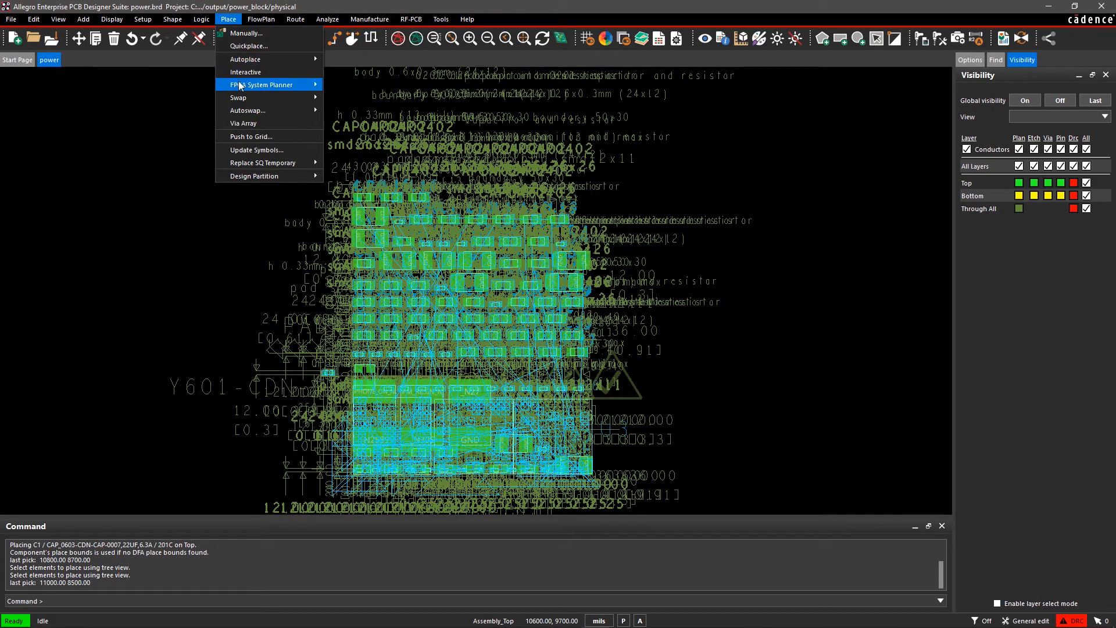
Step: Swap the capacitor's VPH_PWR and GND pins using Place > Swap > Pins
{"action": "left_click", "coordinate": [238, 98]}
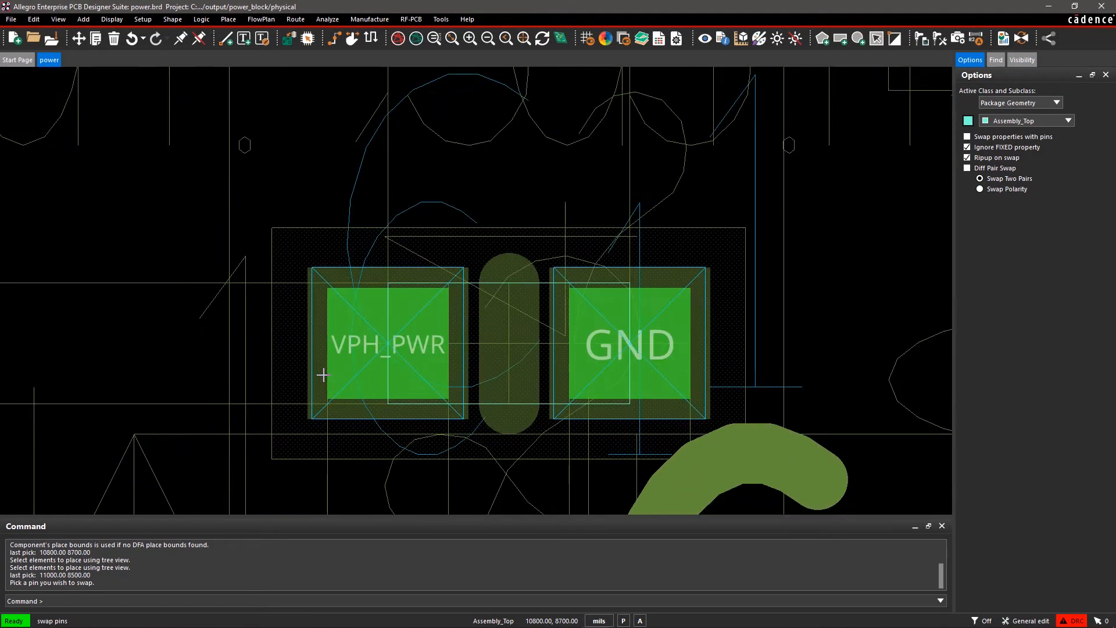
{"action": "left_click", "coordinate": [628, 343]}
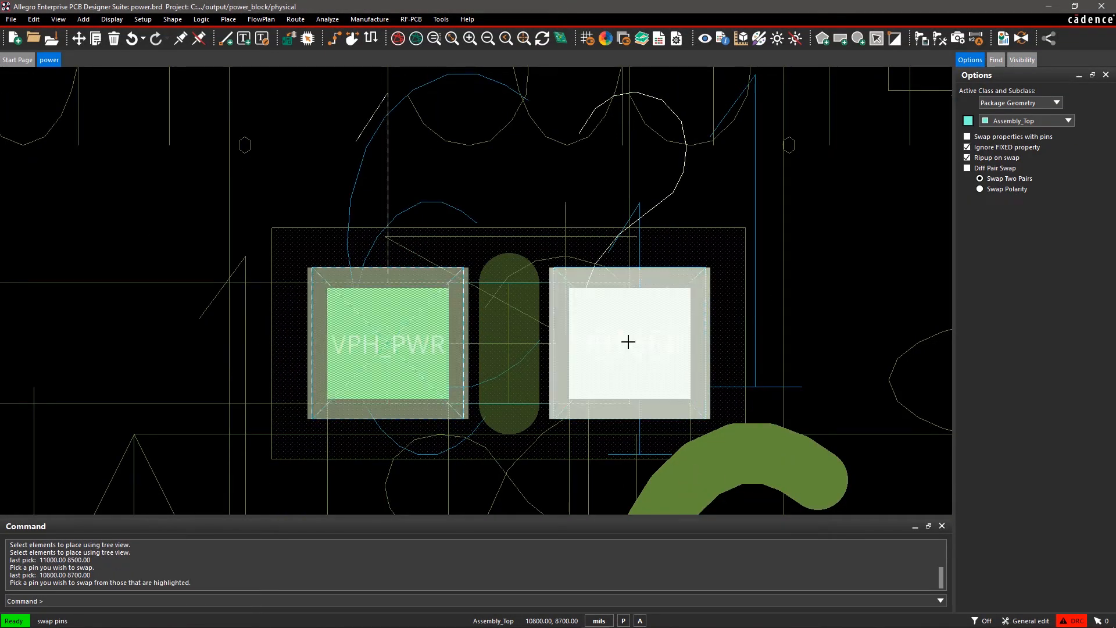
{"action": "right_click", "coordinate": [629, 342]}
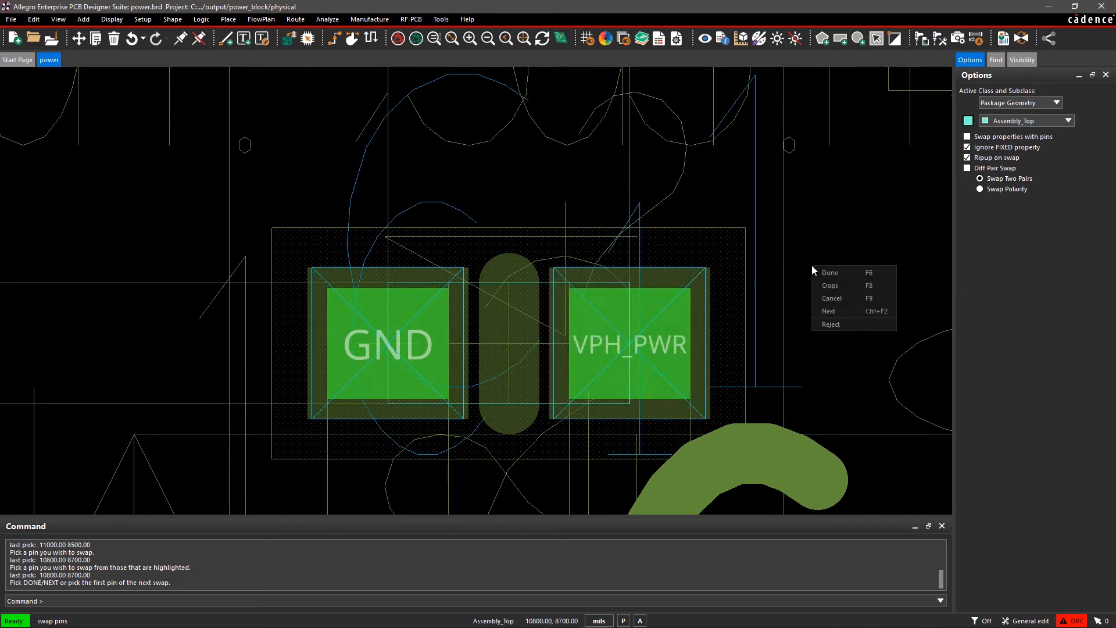
{"action": "mouse_move", "coordinate": [829, 272]}
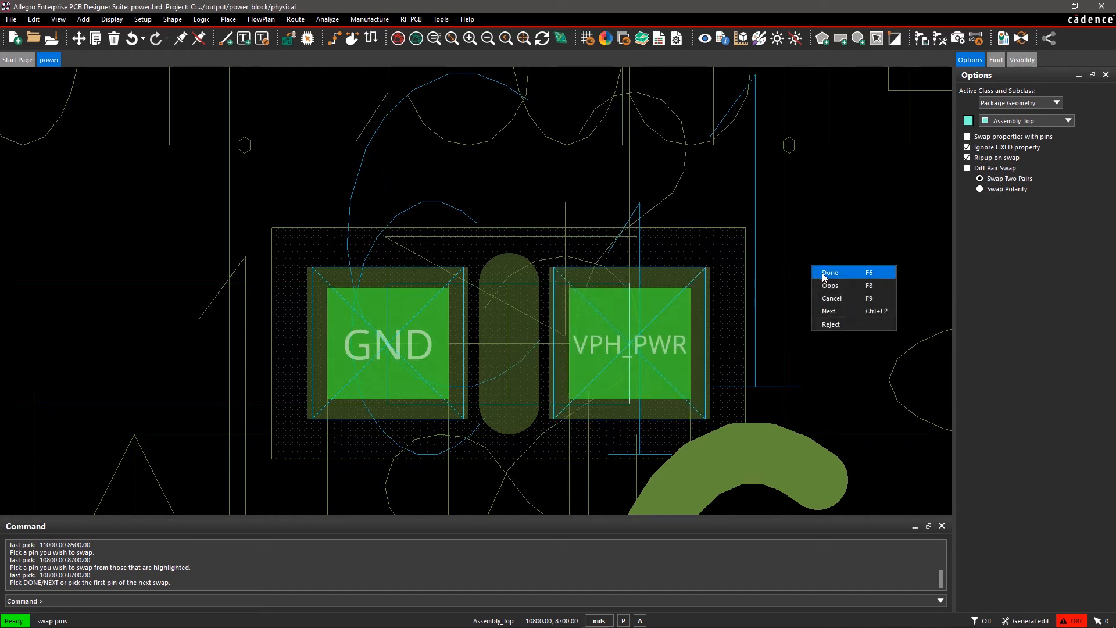
{"action": "left_click", "coordinate": [830, 272]}
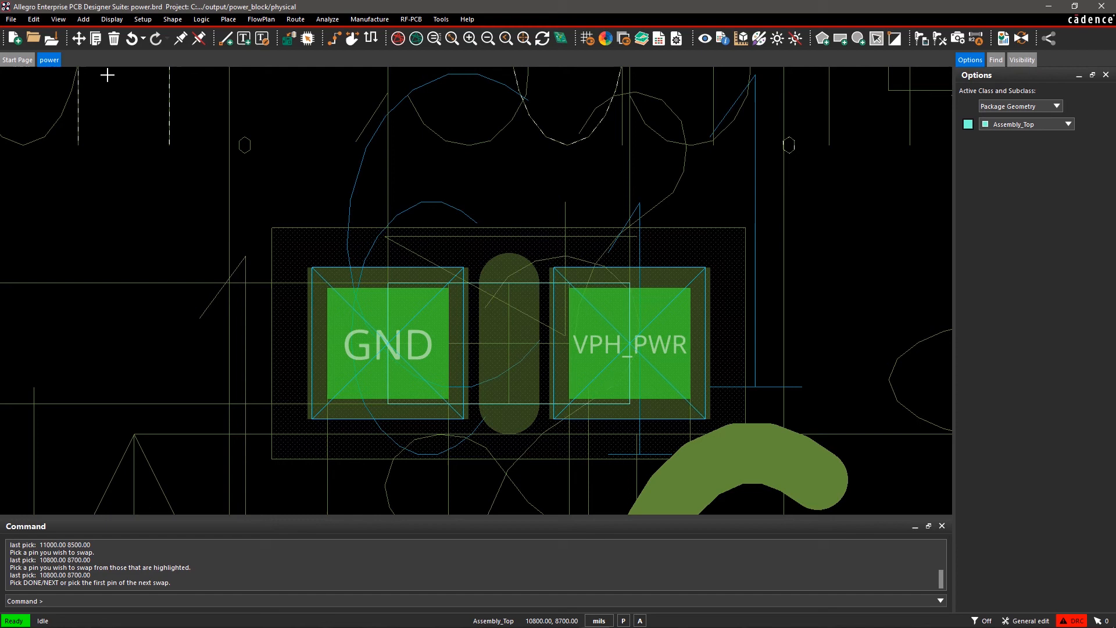
Step: Save the power board containing the pin swap
{"action": "left_click", "coordinate": [11, 19]}
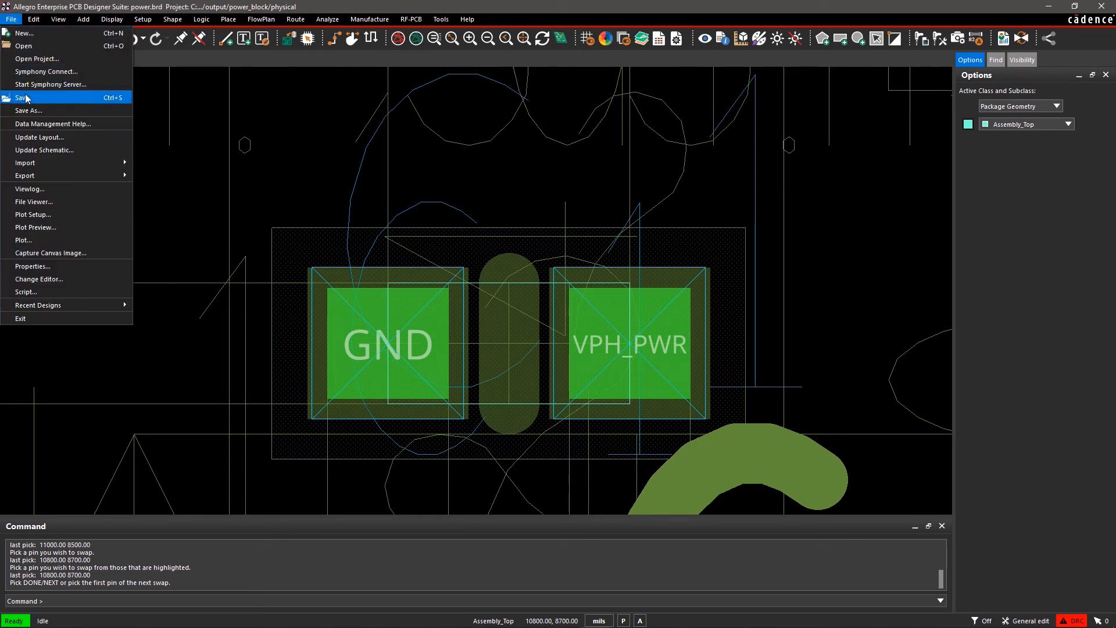
{"action": "left_click", "coordinate": [22, 98]}
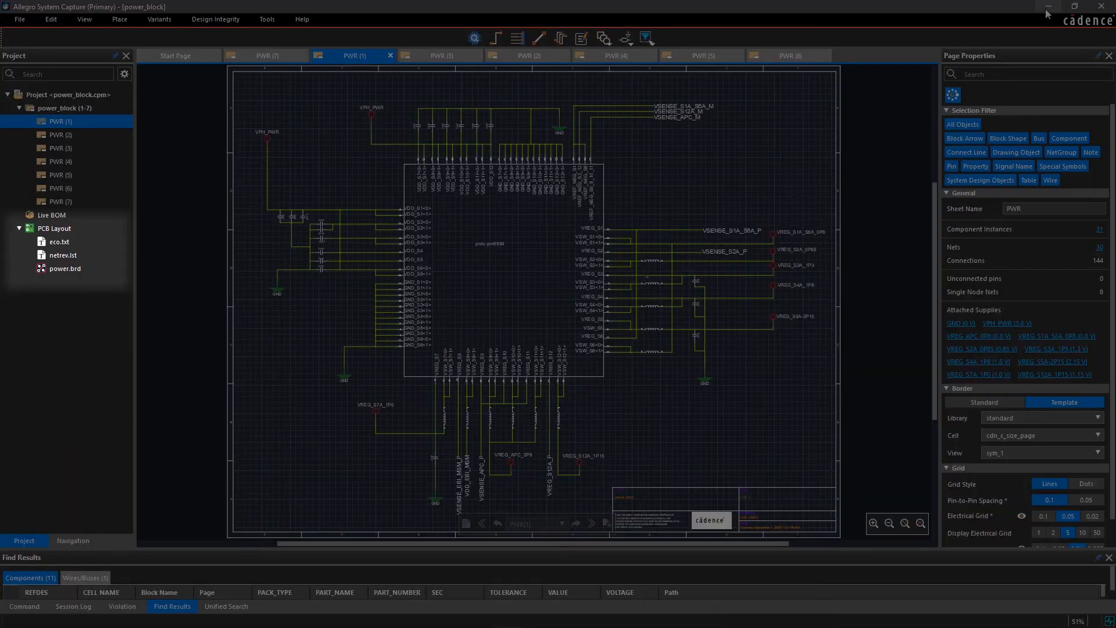
{"action": "mouse_move", "coordinate": [1047, 10]}
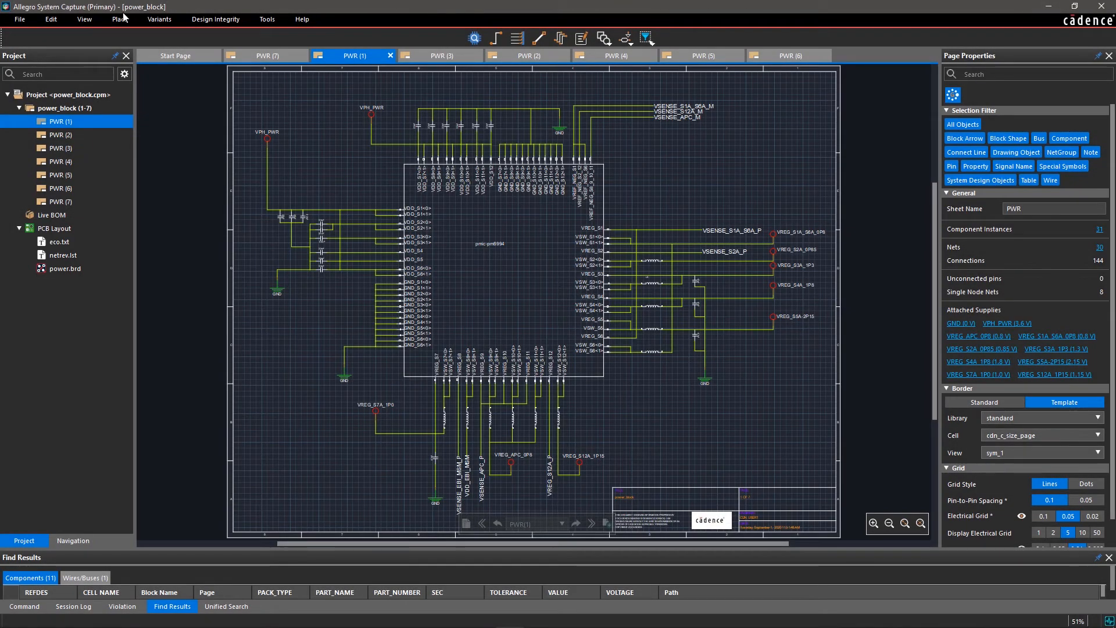
Step: Import the PCB layout from power.brd into the power_block schematic
{"action": "left_click", "coordinate": [20, 19]}
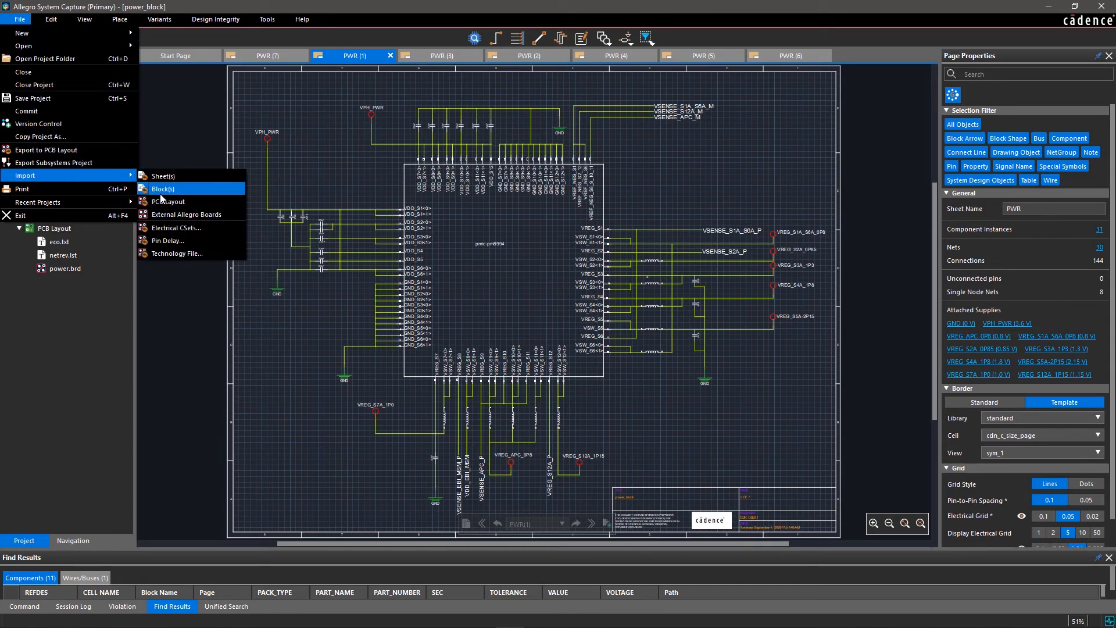
{"action": "left_click", "coordinate": [169, 202]}
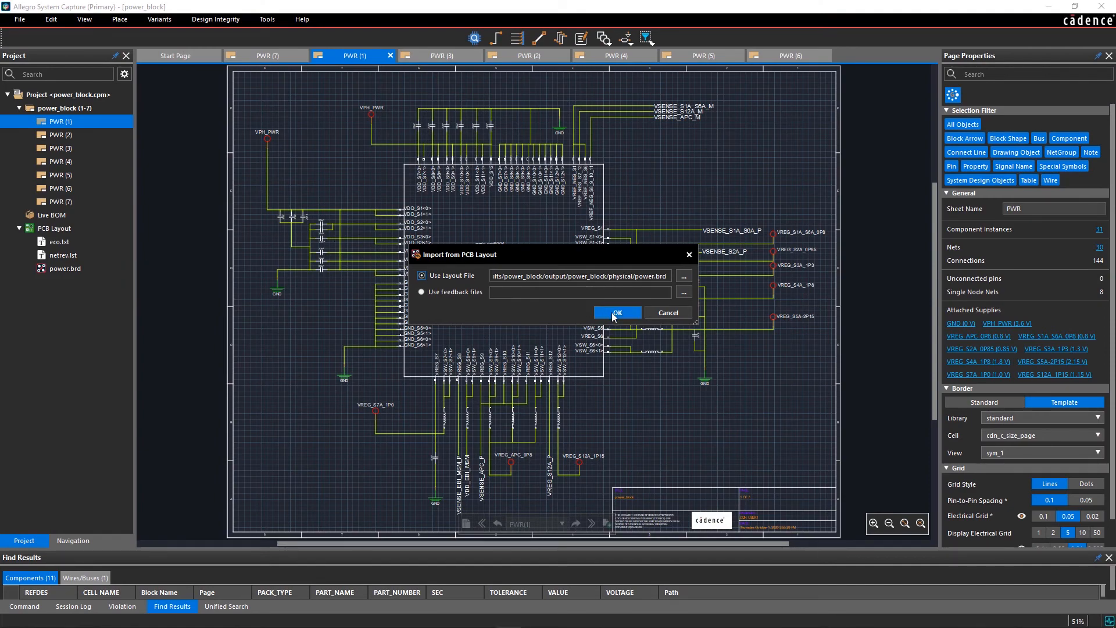
{"action": "left_click", "coordinate": [616, 313]}
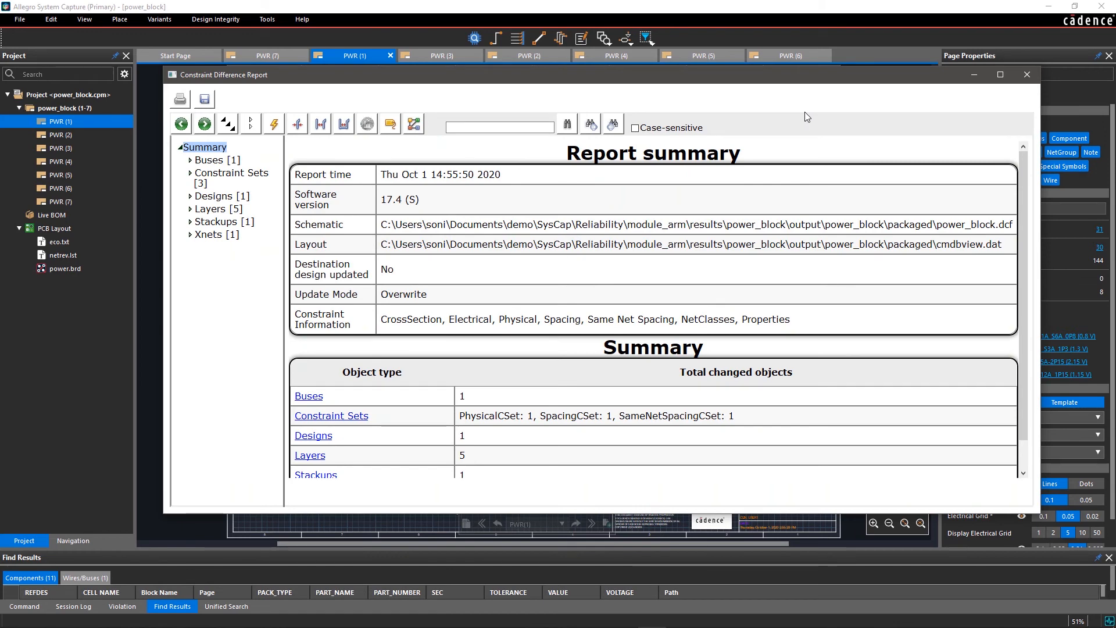
{"action": "mouse_move", "coordinate": [938, 108]}
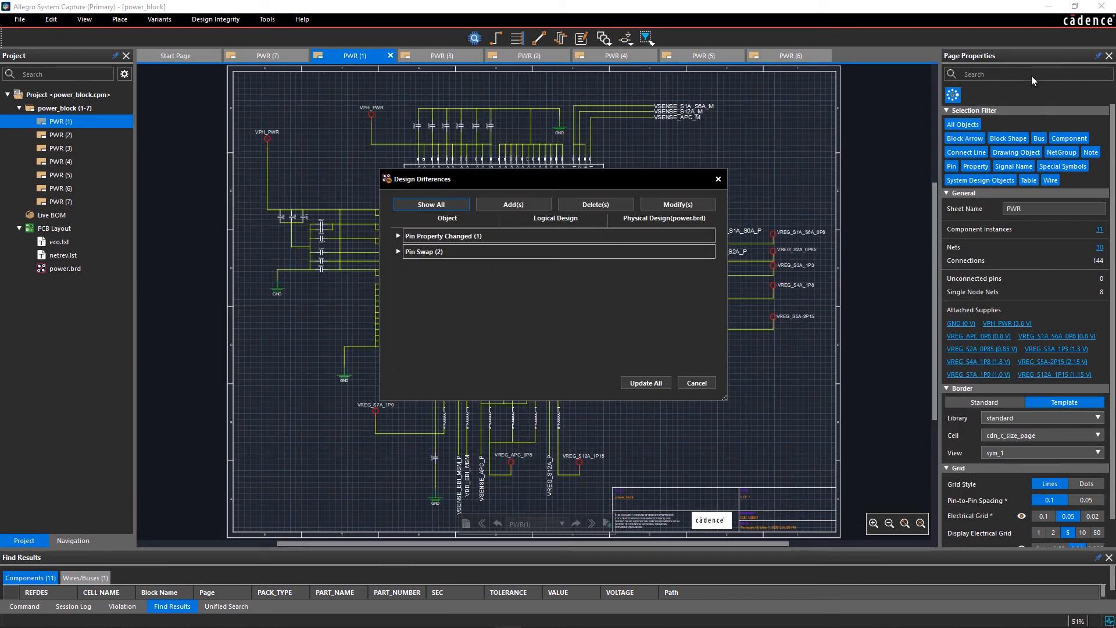
{"action": "mouse_move", "coordinate": [523, 224]}
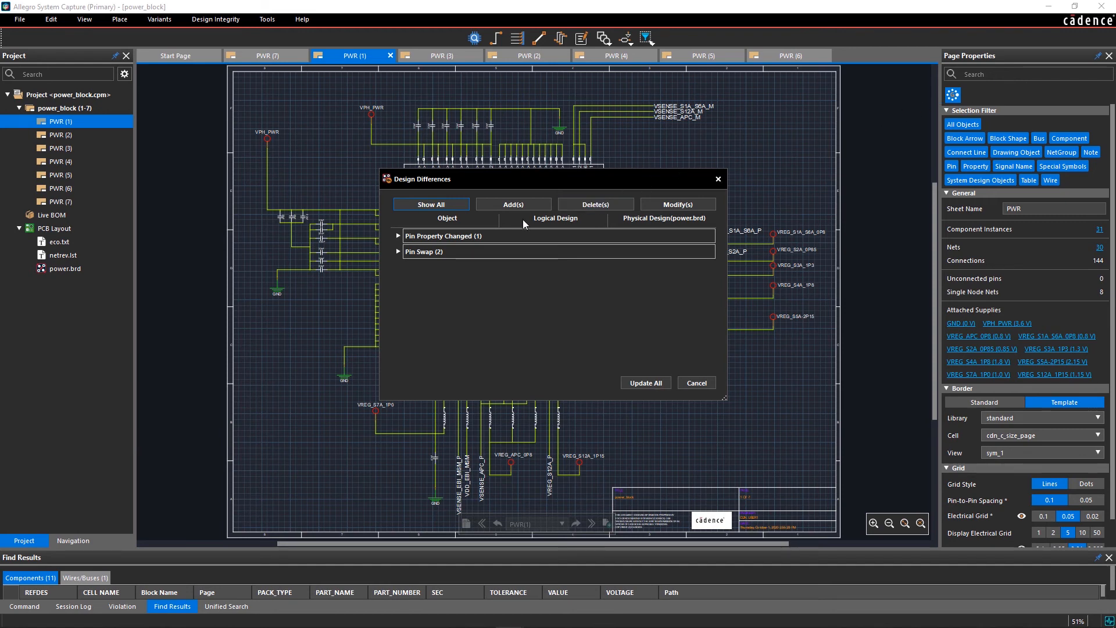
Step: Expand Pin Swap differences, accept all updates, and close the Constraint Difference Report
{"action": "left_click", "coordinate": [399, 251]}
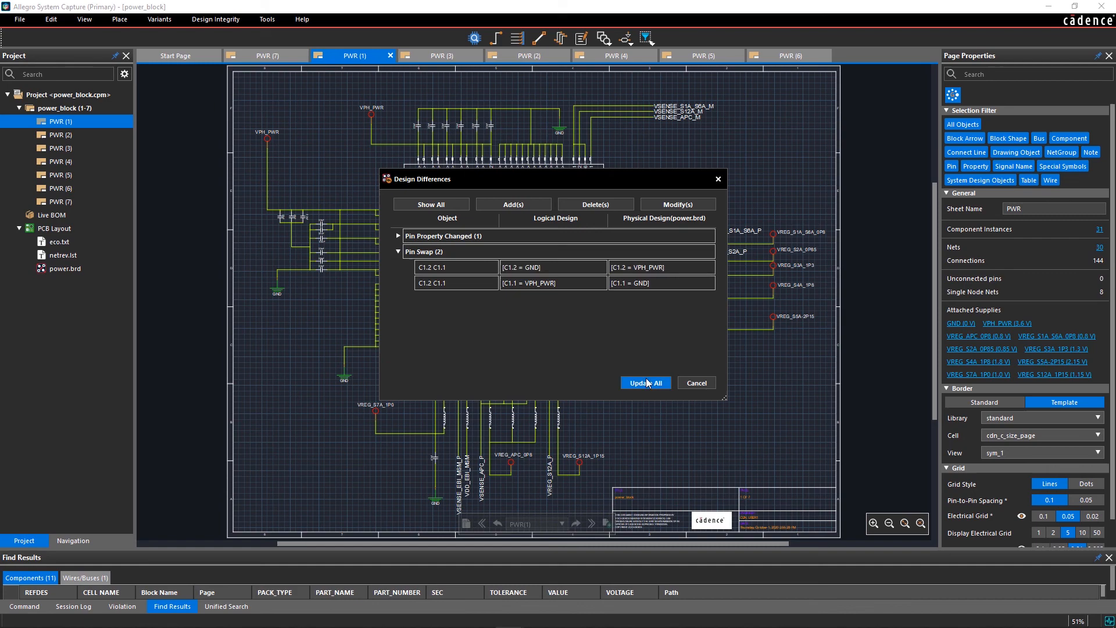
{"action": "left_click", "coordinate": [644, 383]}
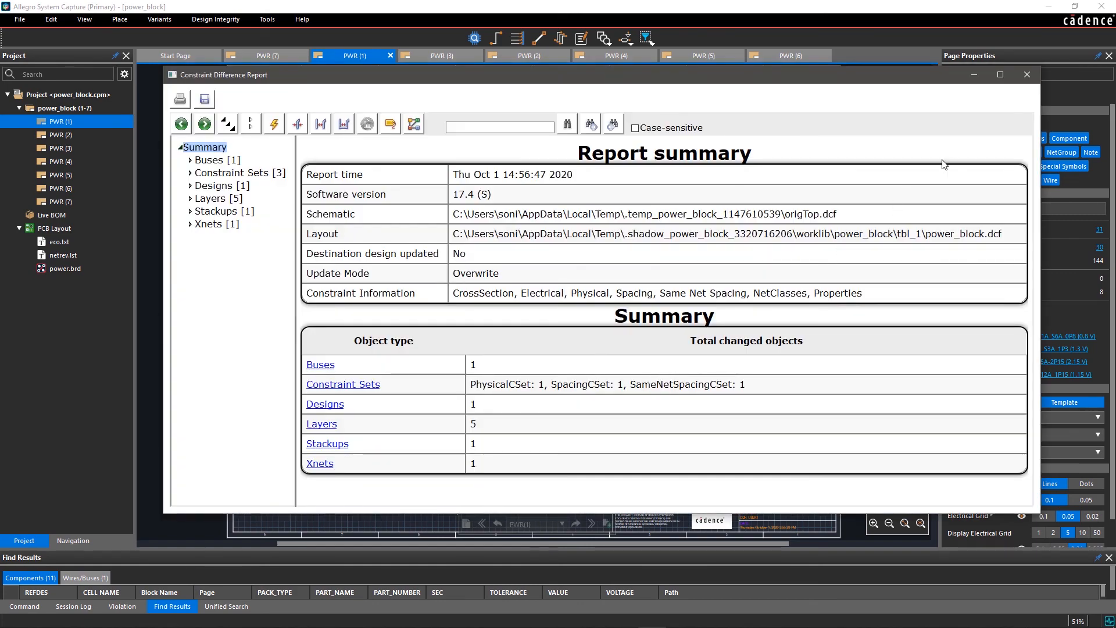
{"action": "left_click", "coordinate": [1025, 74]}
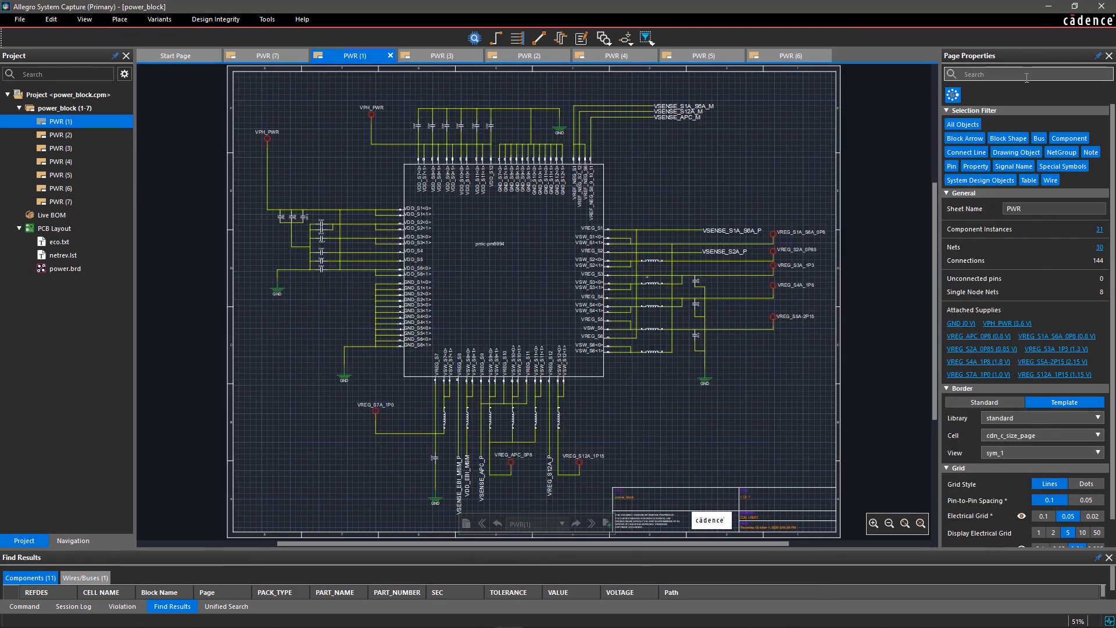